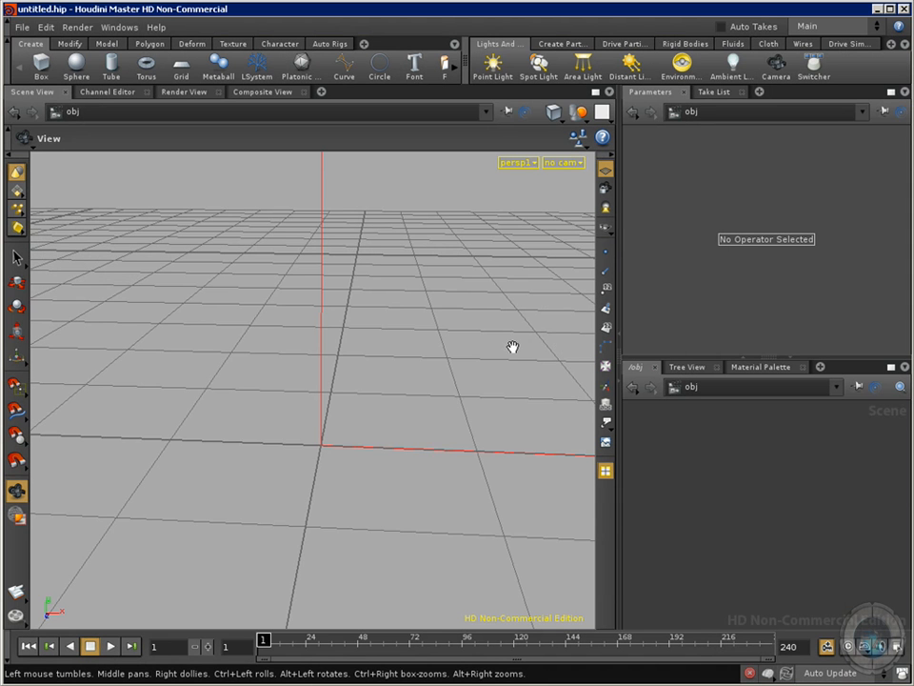
mouse_move(320, 483)
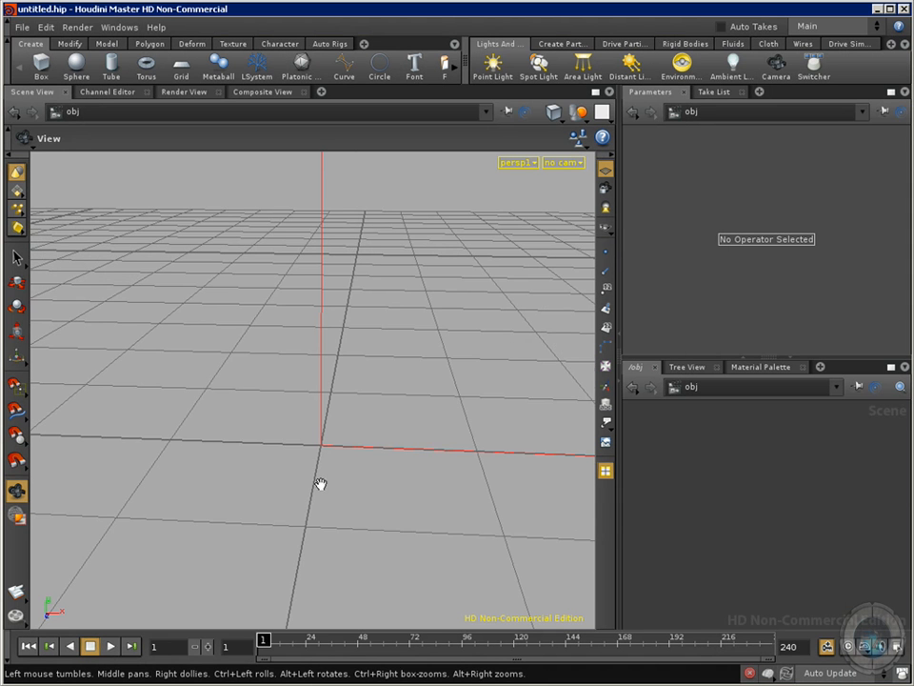
- Add an L-system tree object from the Create shelf and review its parameters
left_click_drag(321, 483, 370, 450)
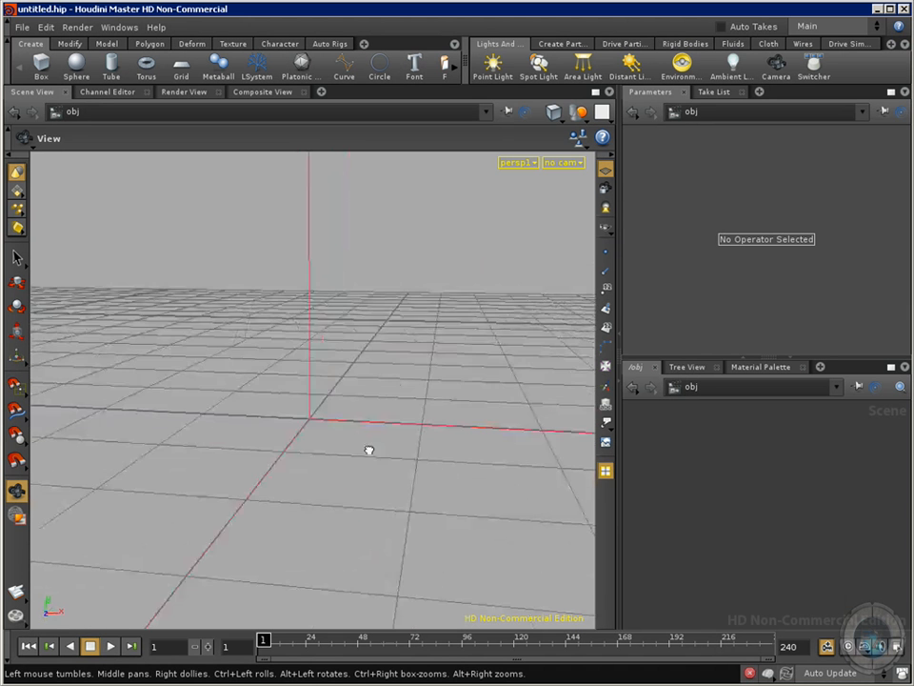
left_click_drag(370, 450, 394, 482)
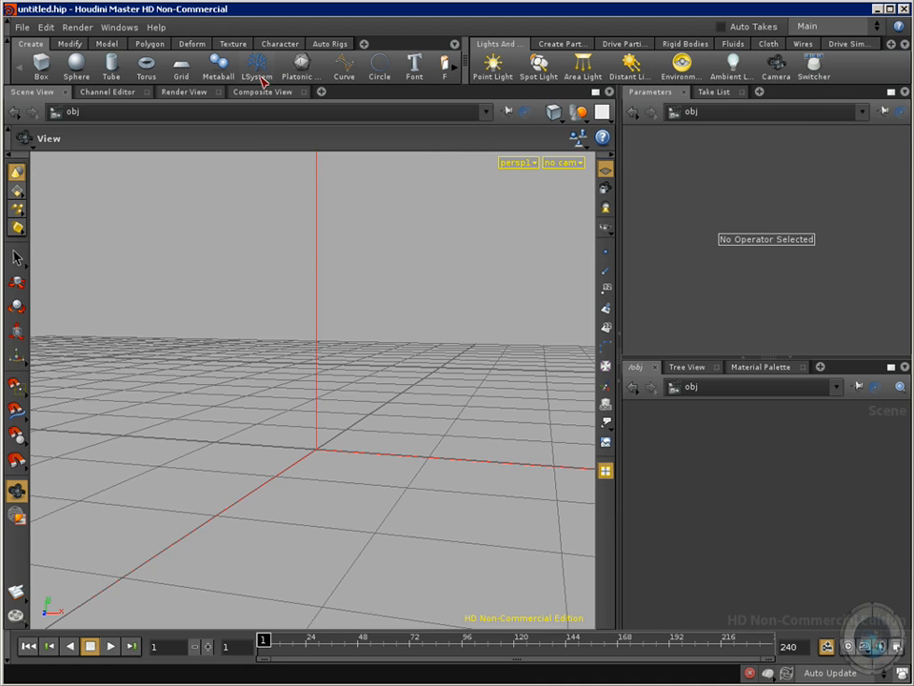
left_click(256, 62)
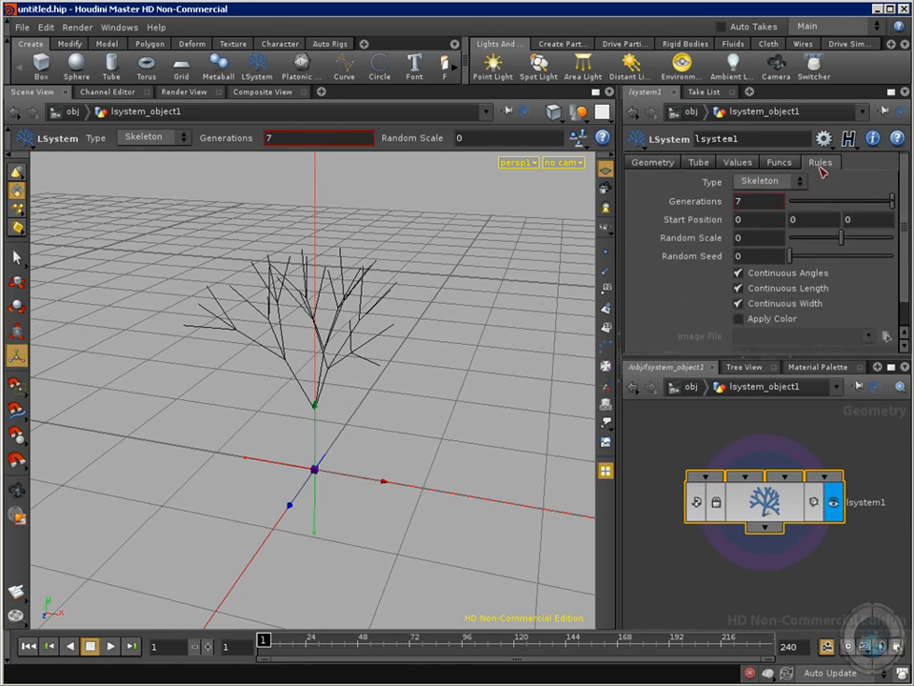
left_click(698, 162)
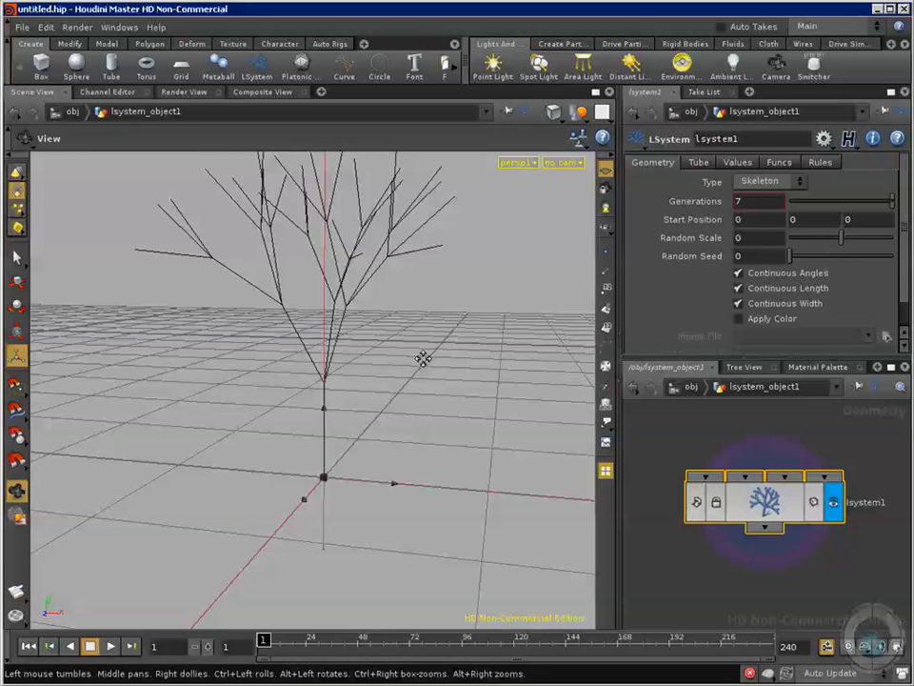
- Set the L-system Type to Tube and grow the tree to 10 generations
left_click(771, 181)
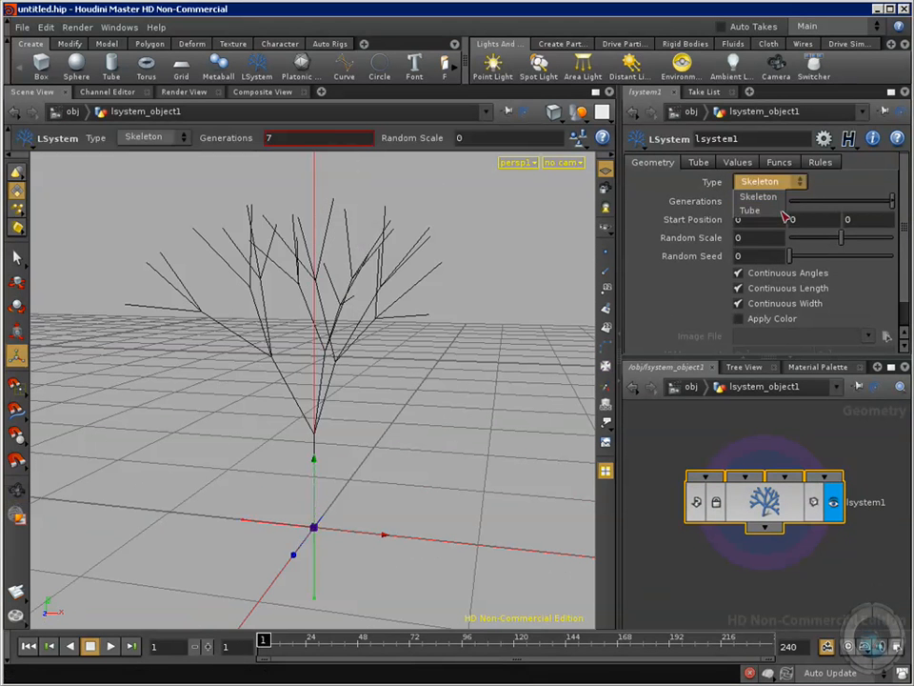
left_click(751, 210)
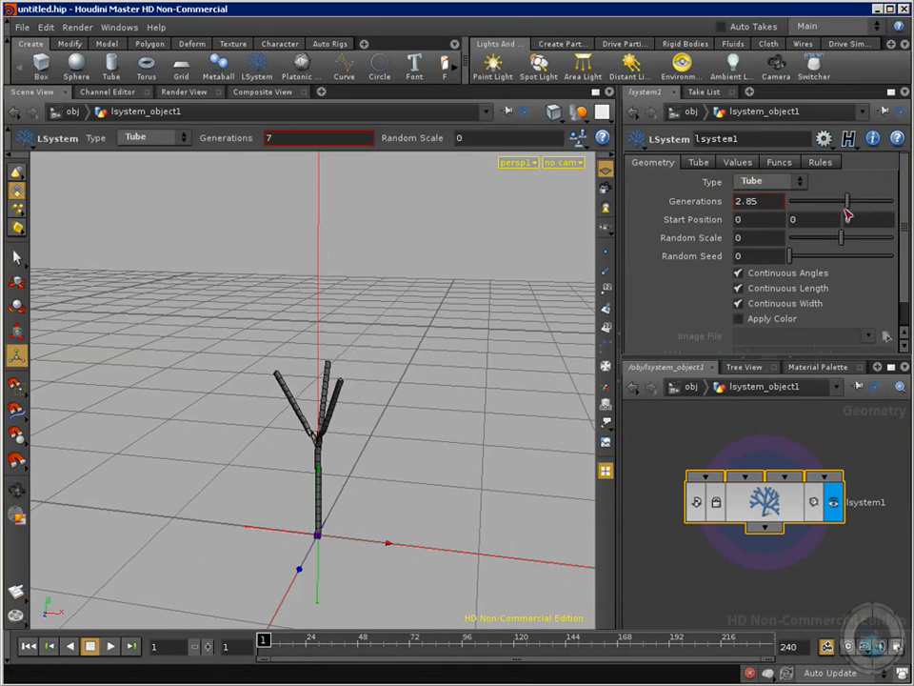
left_click_drag(846, 201, 790, 201)
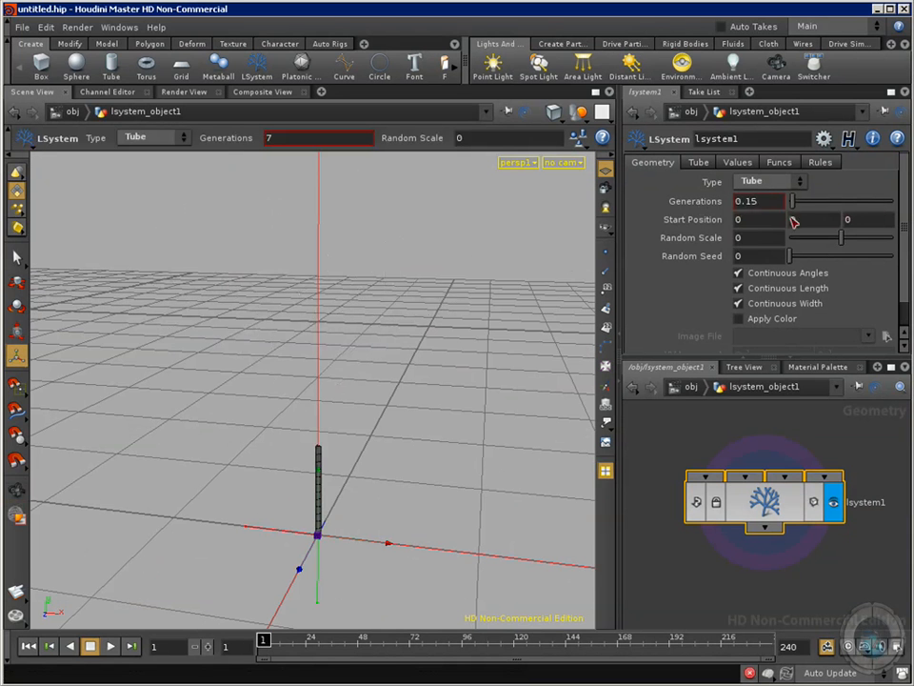
left_click_drag(789, 201, 800, 201)
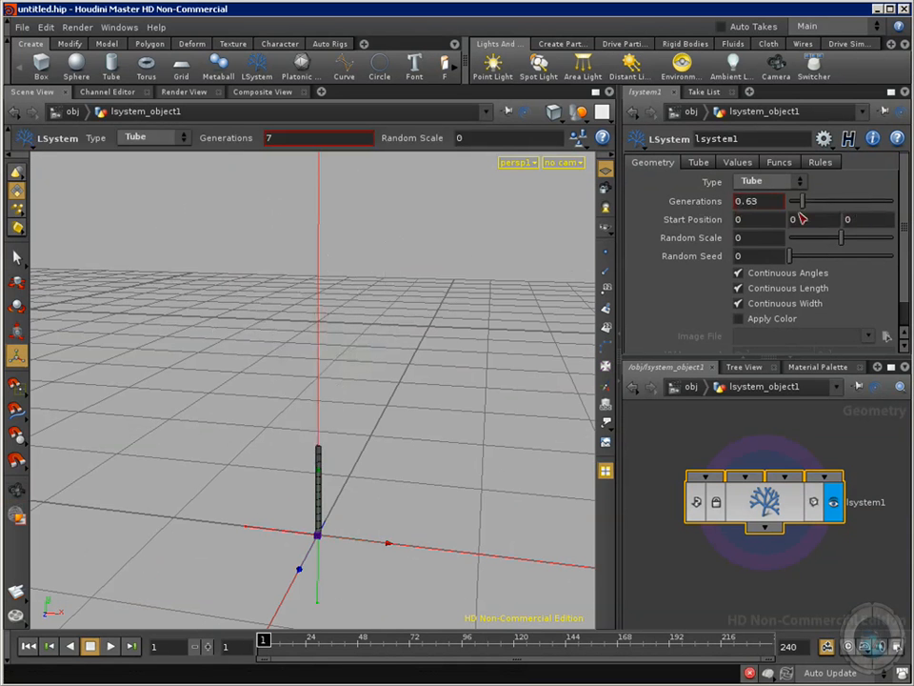
left_click_drag(800, 201, 891, 201)
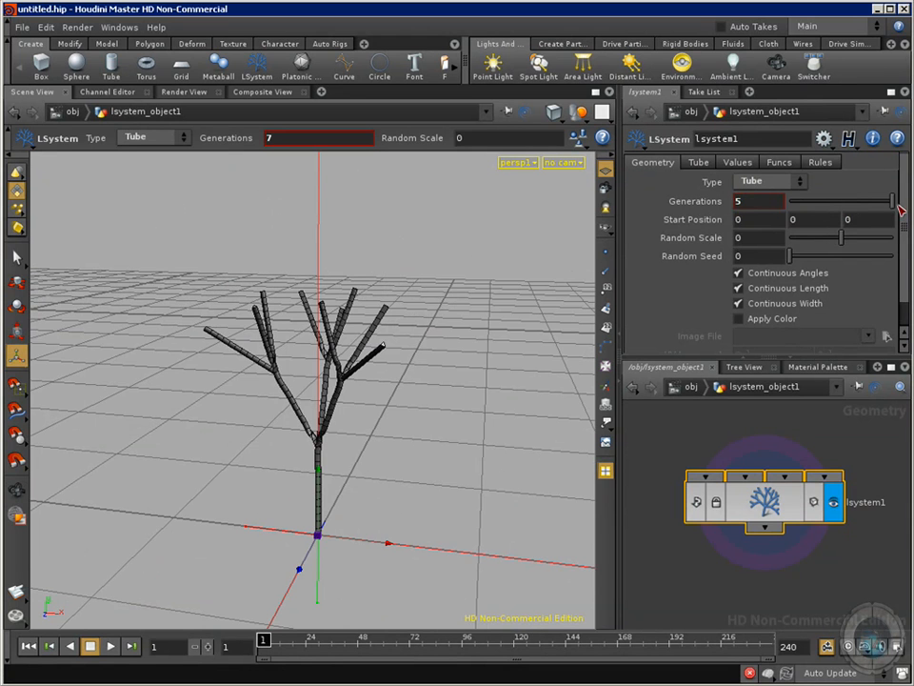
left_click_drag(876, 201, 852, 201)
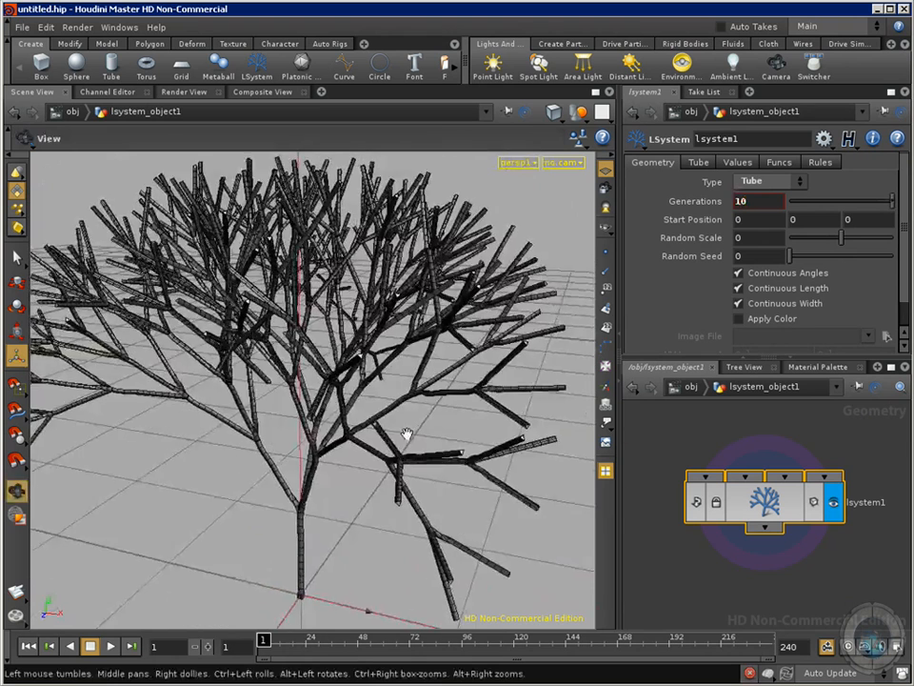
left_click_drag(405, 433, 371, 314)
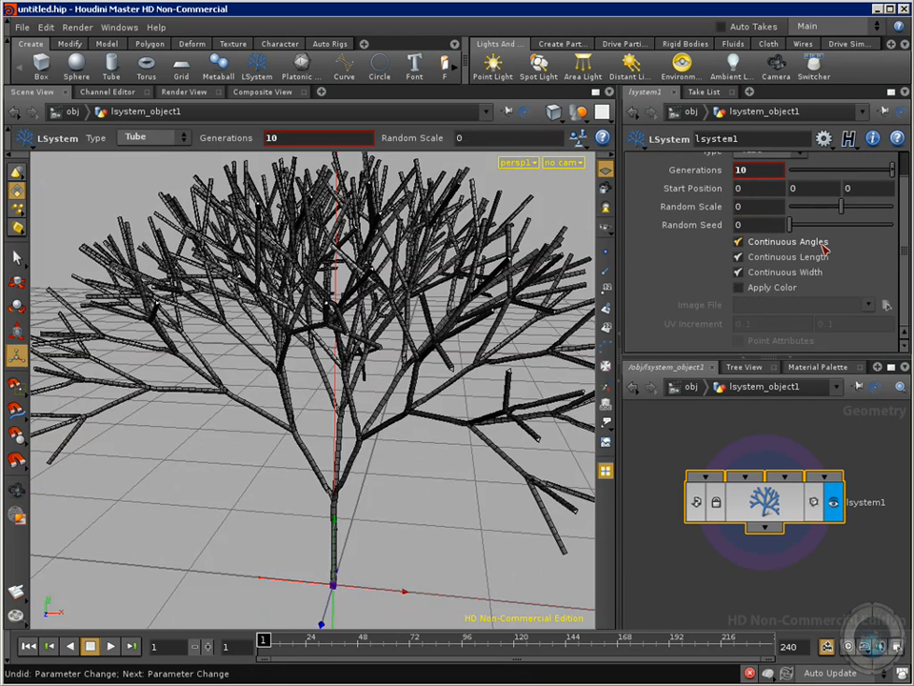
- Toggle Apply Color and cancel the Image File browser without picking a texture
left_click(739, 287)
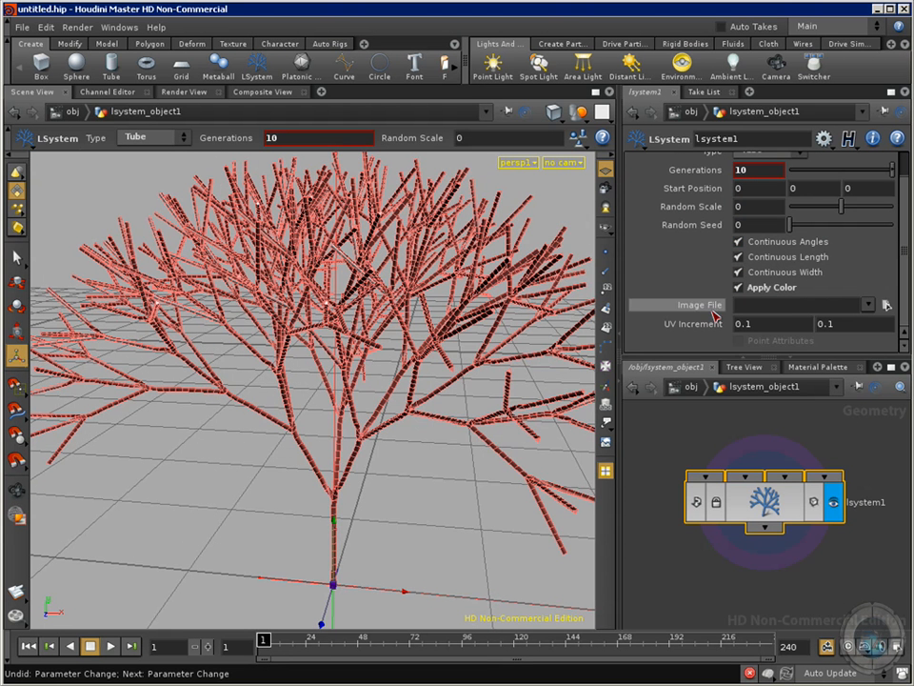
left_click(886, 305)
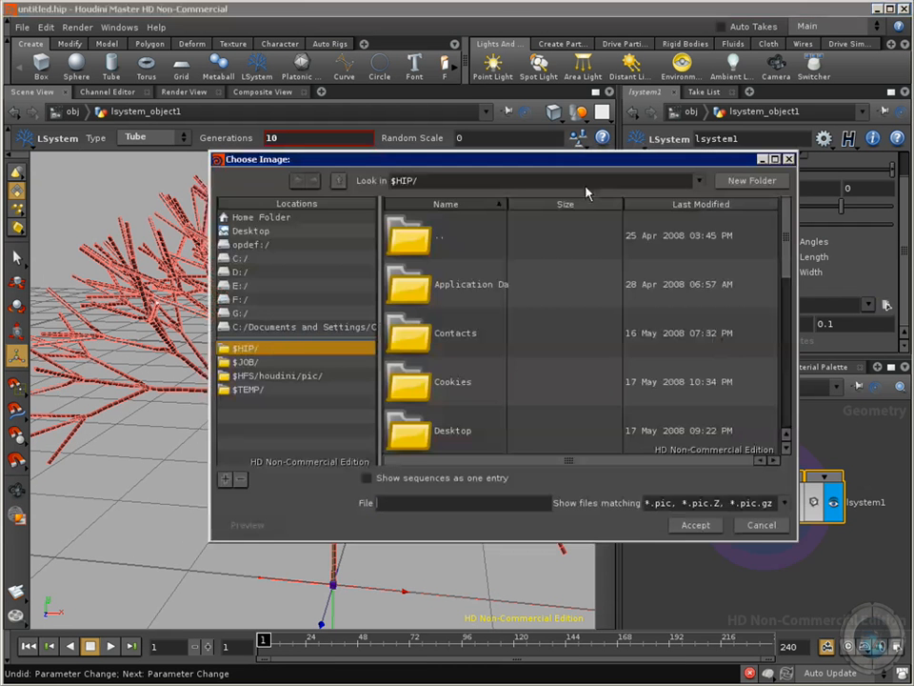
left_click(760, 525)
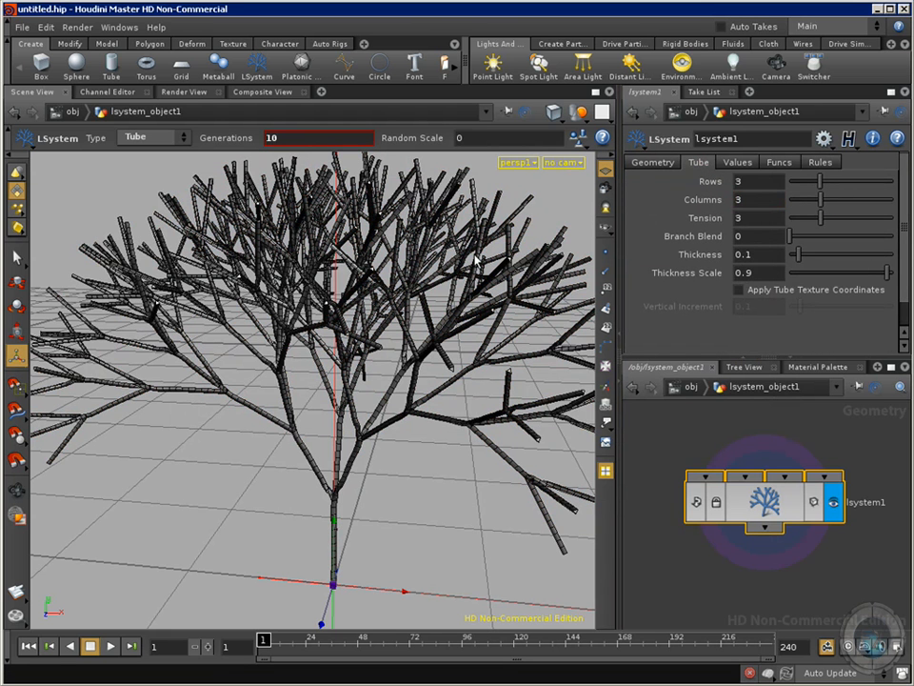
- Tweak tube tension around 3, thicken the branches, then restore their original thinness
left_click_drag(828, 217, 825, 217)
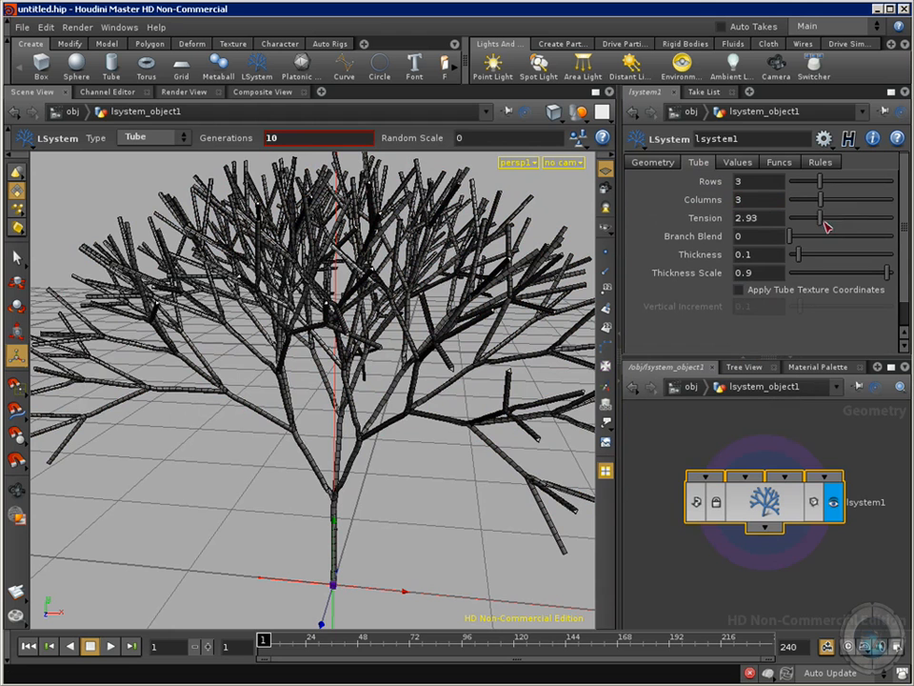
left_click_drag(815, 218, 829, 218)
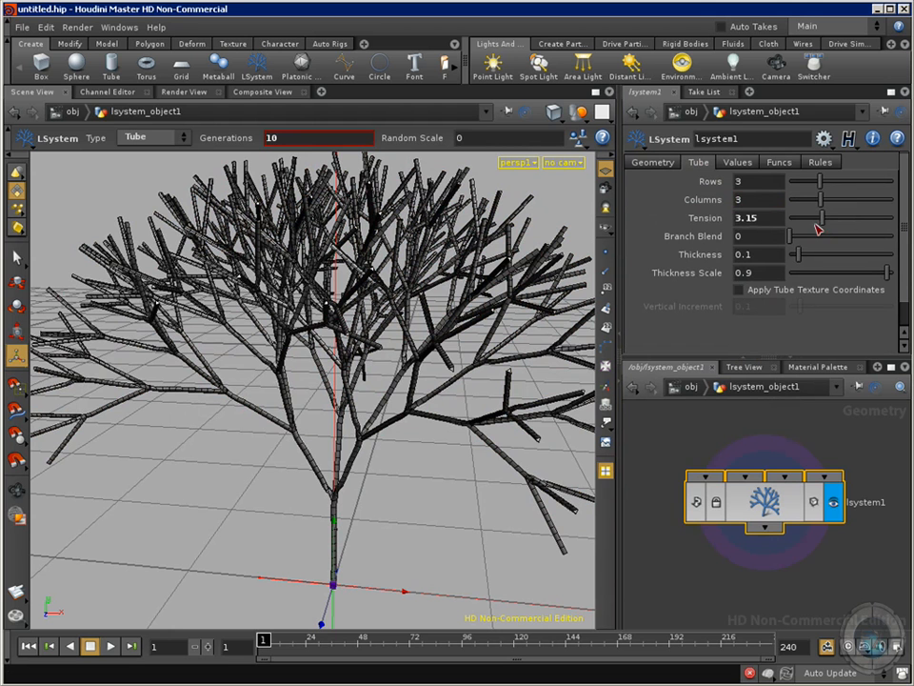
left_click_drag(791, 235, 809, 235)
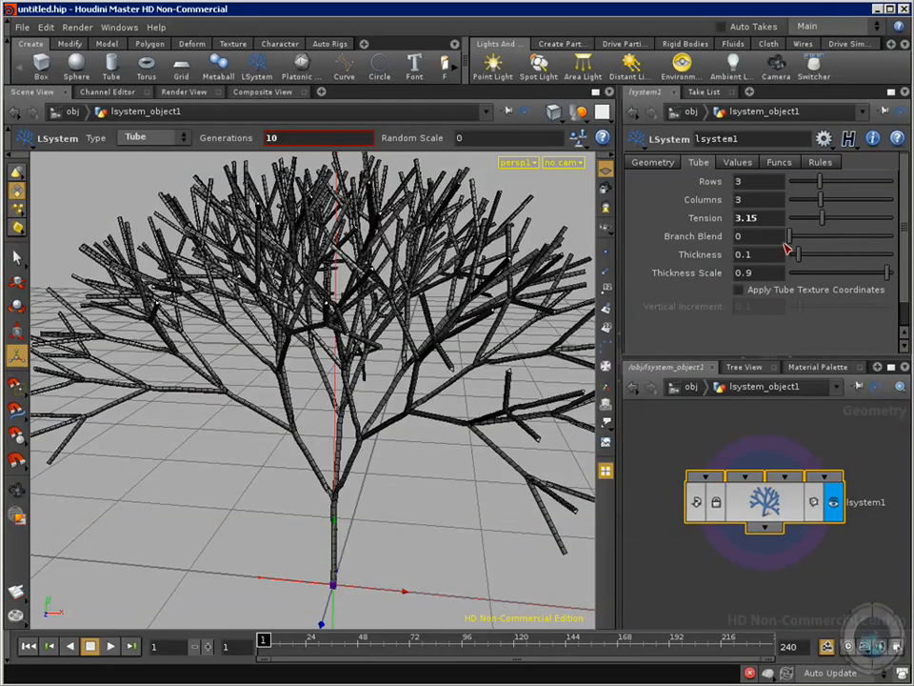
left_click_drag(793, 254, 810, 255)
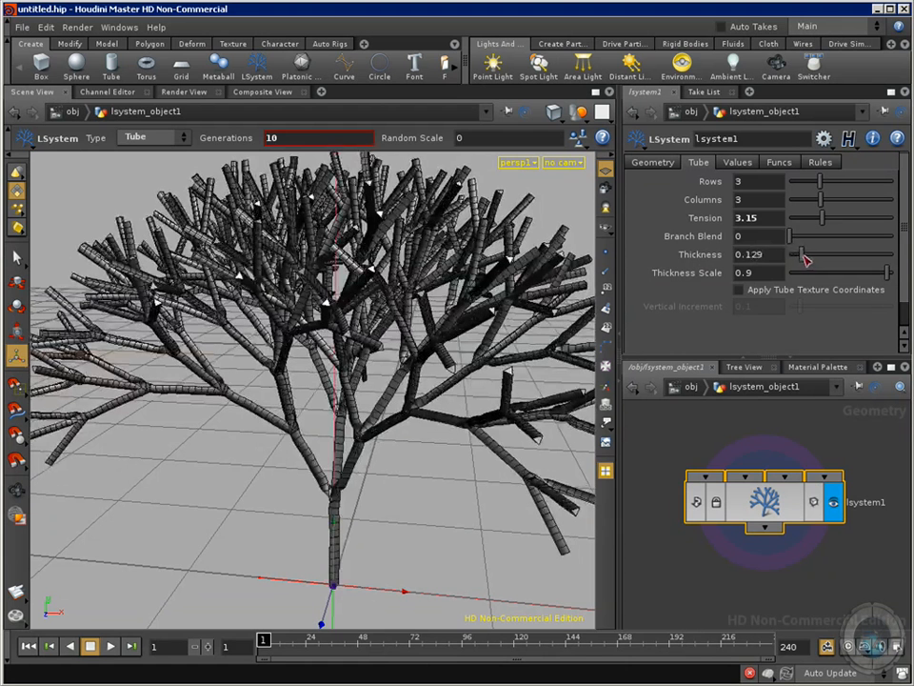
left_click_drag(804, 254, 819, 255)
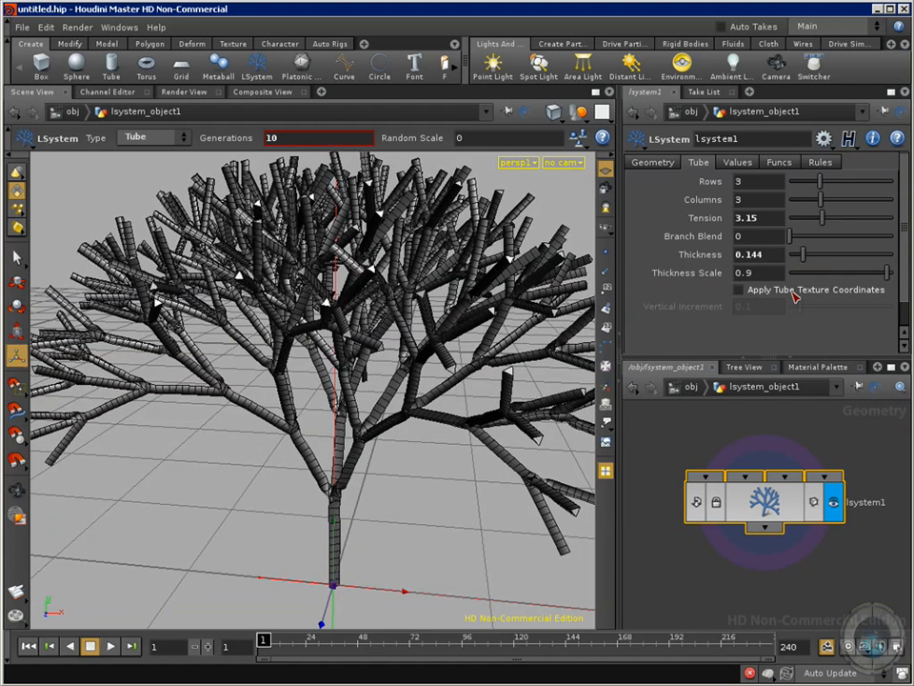
mouse_move(874, 296)
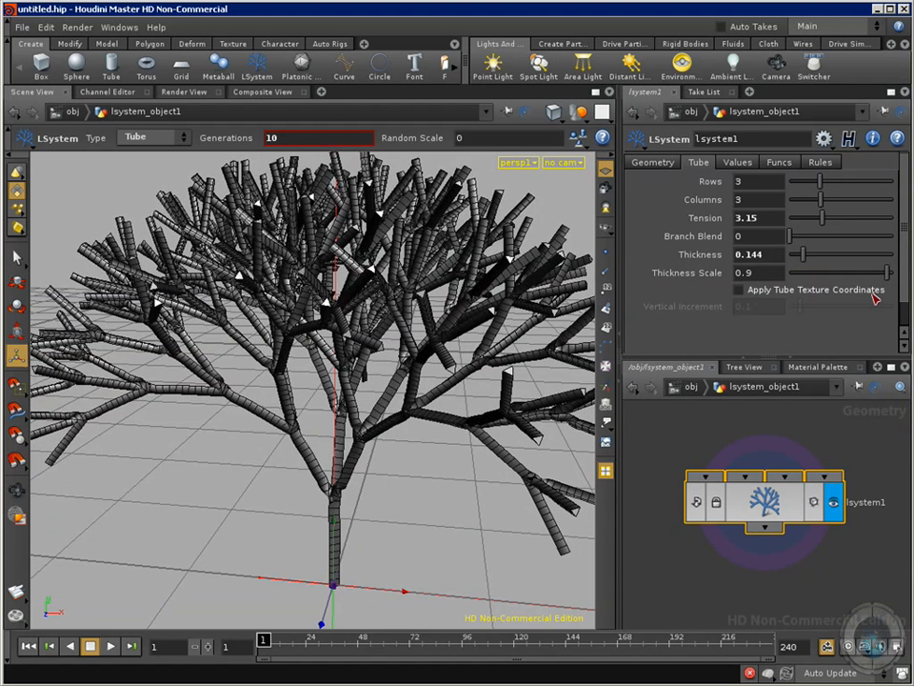
mouse_move(819, 276)
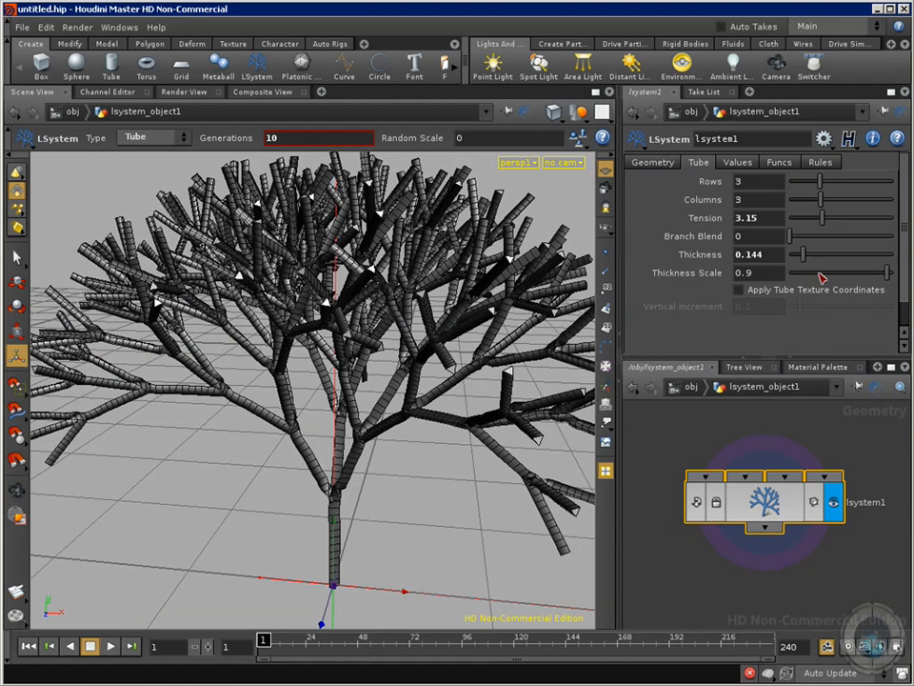
left_click_drag(814, 254, 798, 254)
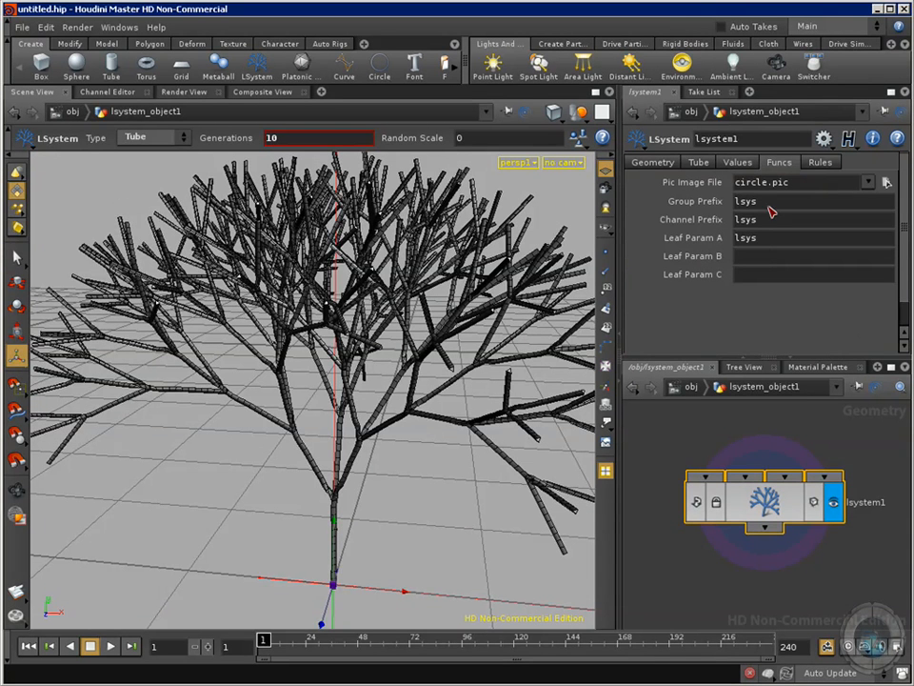
- Show the Rules tab with the premise and two branching rules
left_click(820, 162)
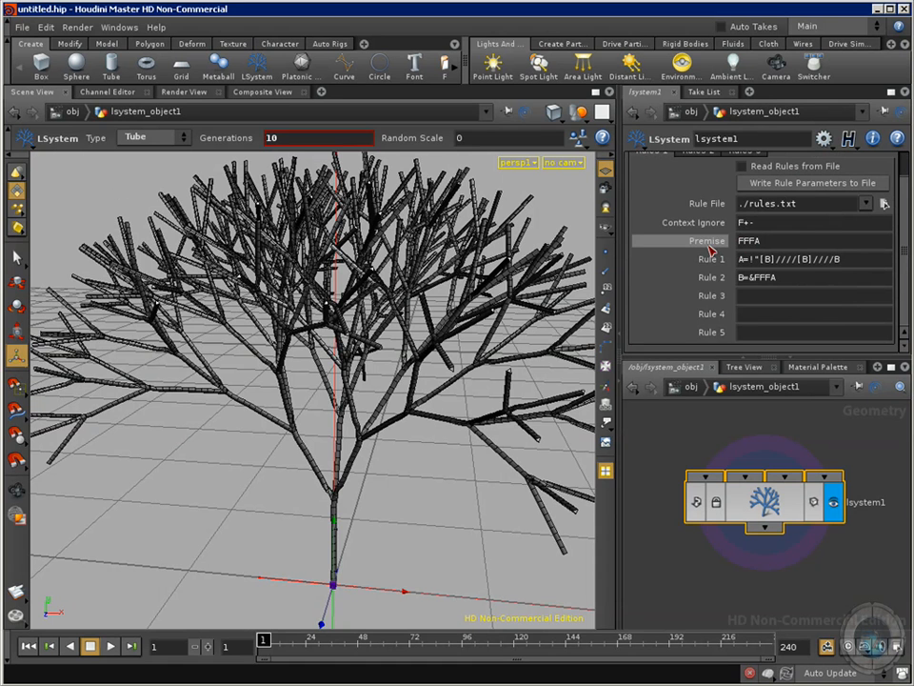
mouse_move(726, 317)
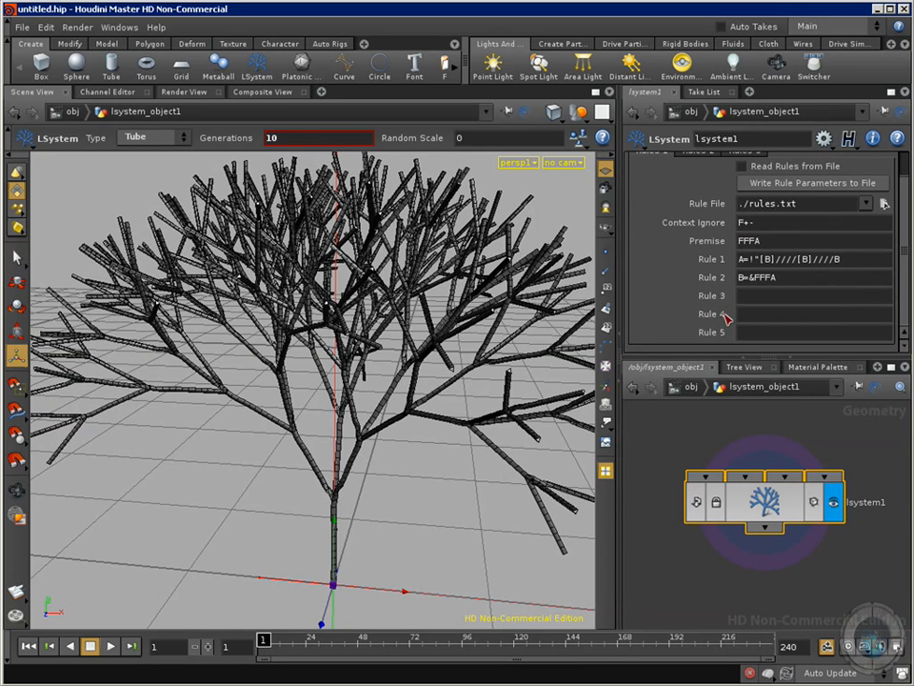
mouse_move(540, 338)
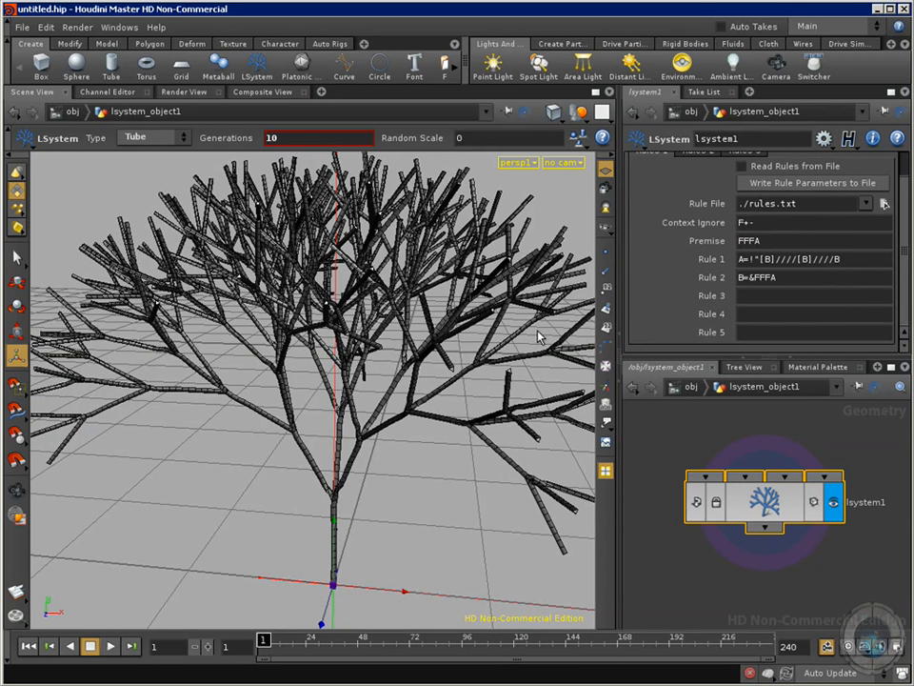
mouse_move(709, 278)
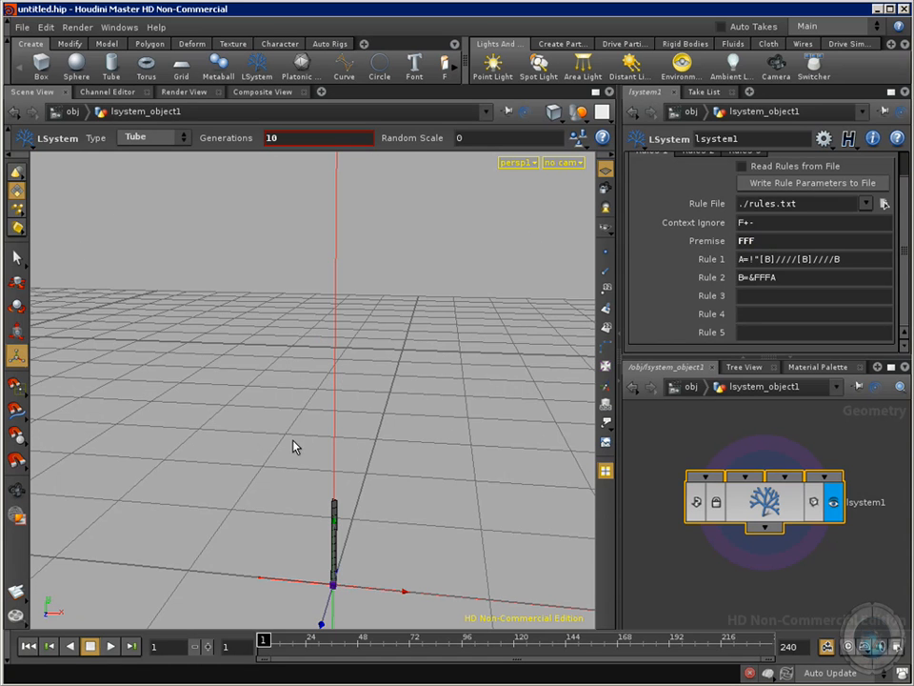
mouse_move(333, 517)
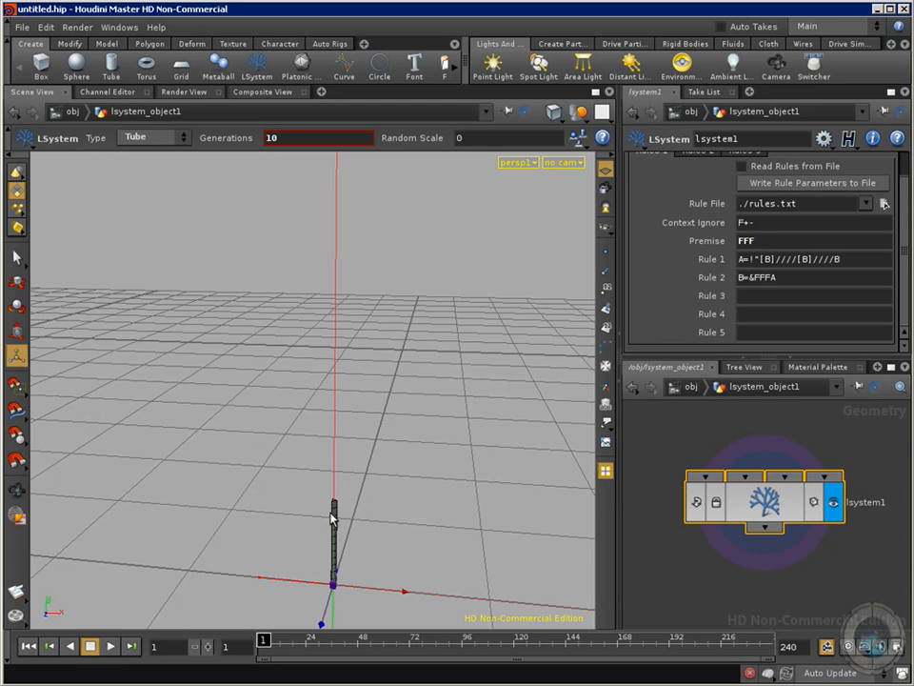
mouse_move(353, 588)
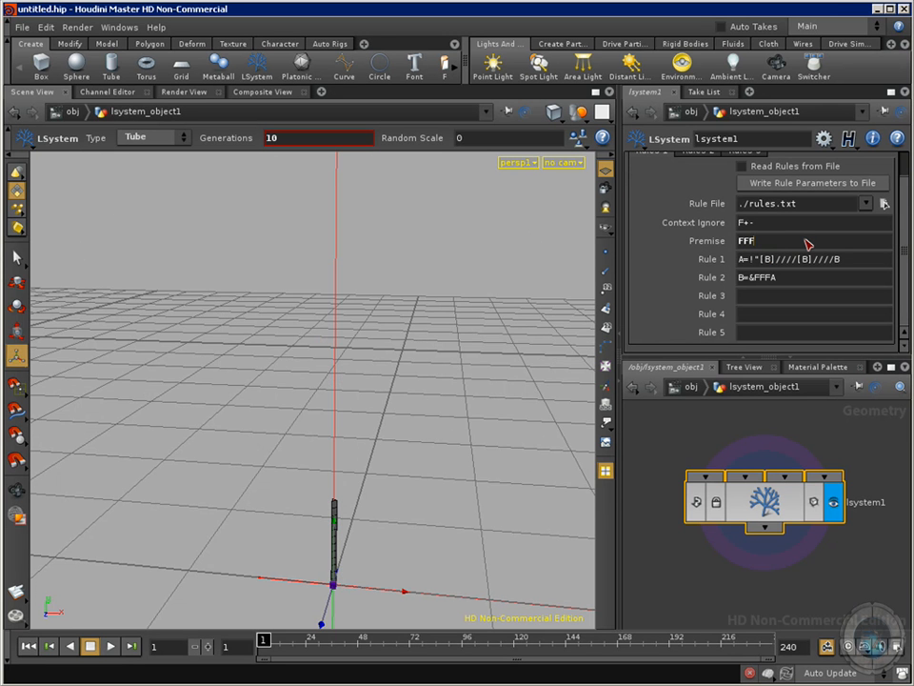
- Edit the premise with +, F and A symbols so it reads FFFAAA
type("+")
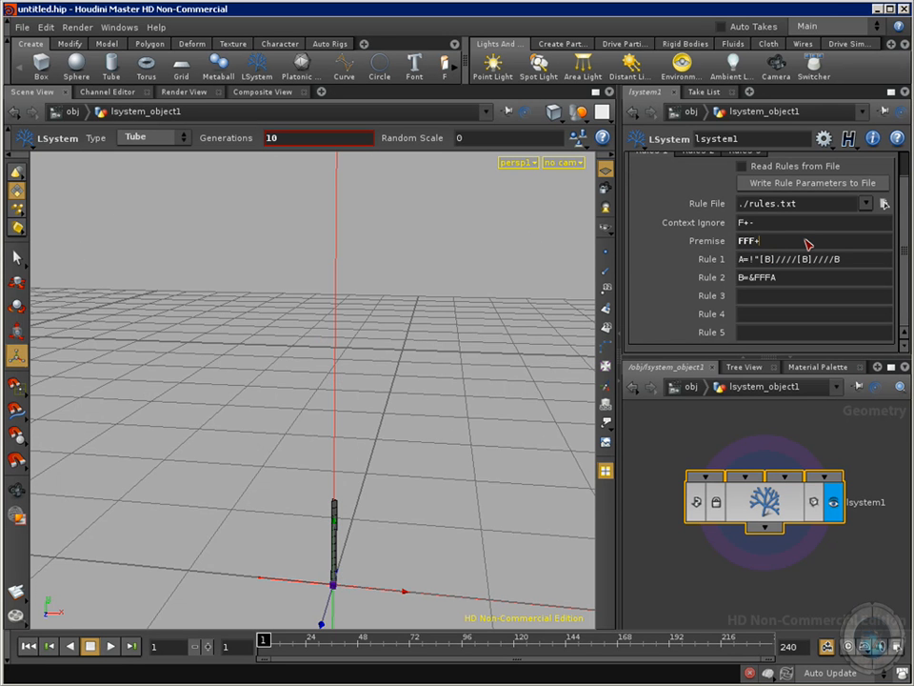
type("FF")
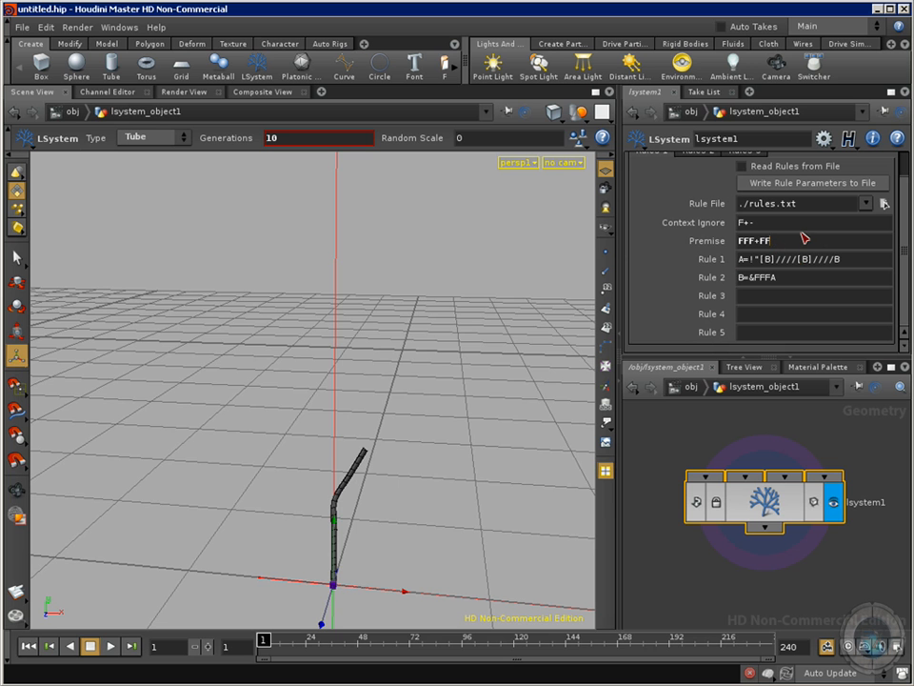
type("AAA")
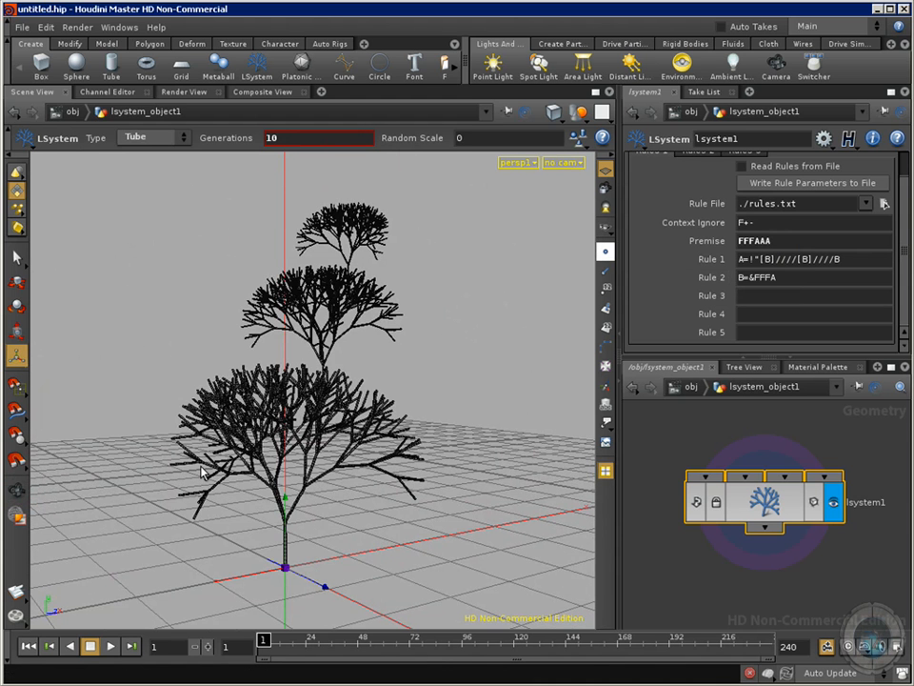
mouse_move(291, 369)
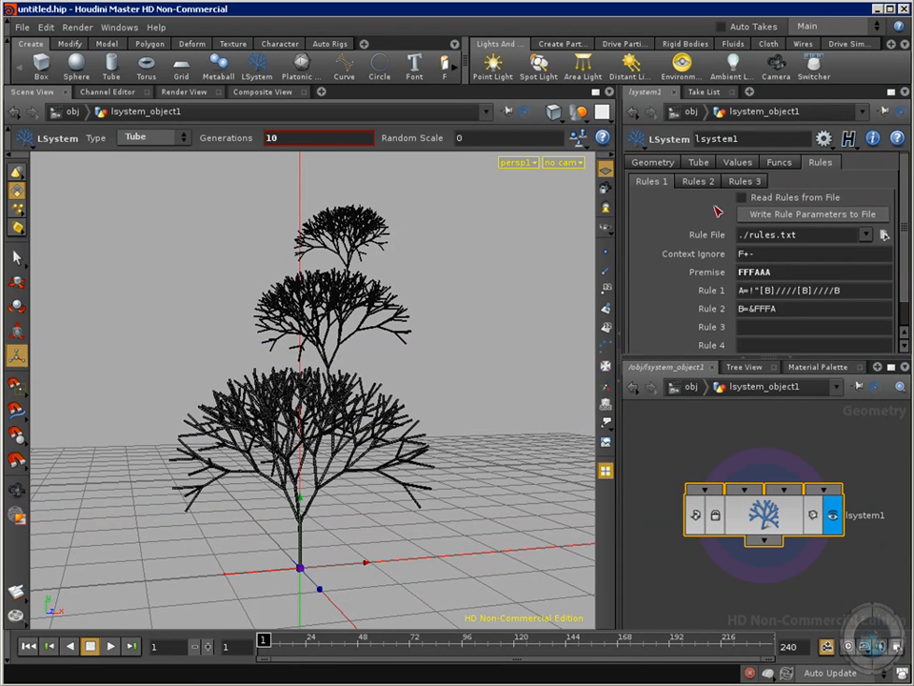
mouse_move(695, 219)
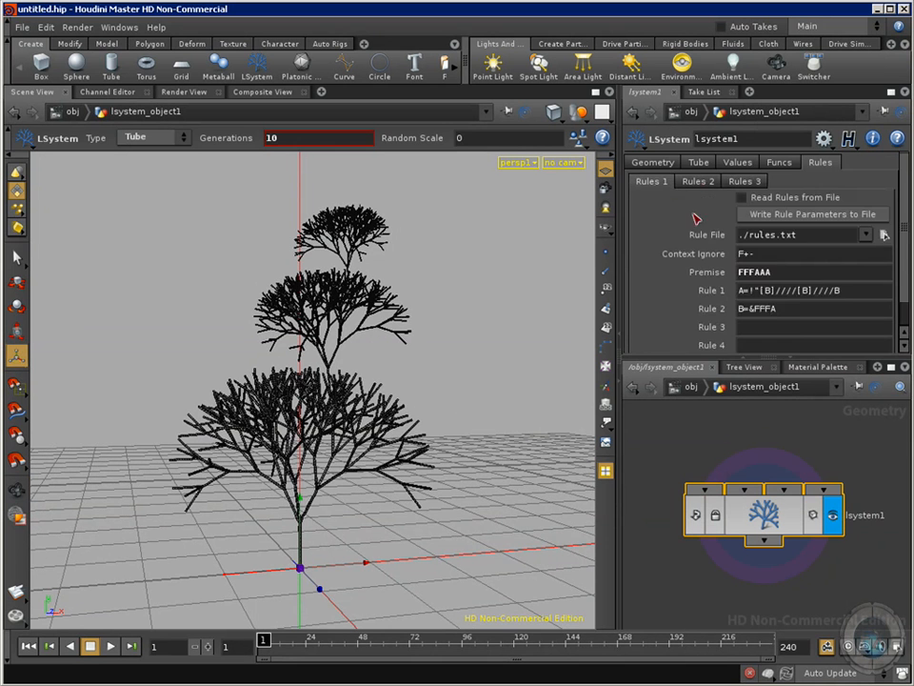